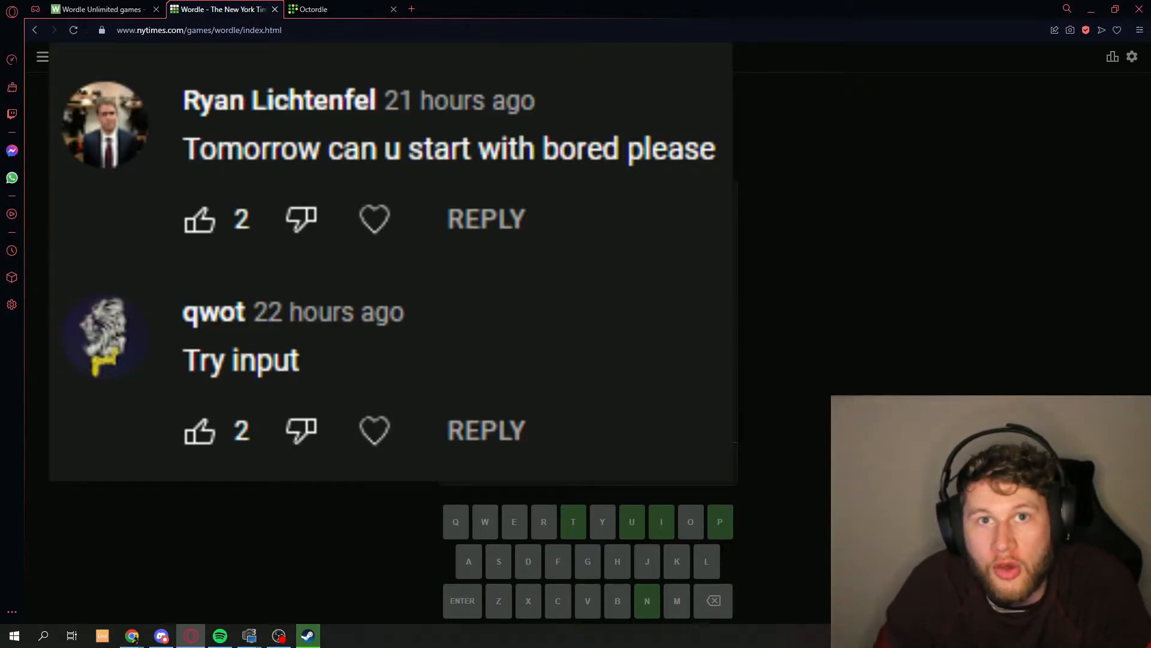
# Step: Switch to the browser tab showing daily Octordle #0147 with empty boards
pyautogui.click(312, 9)
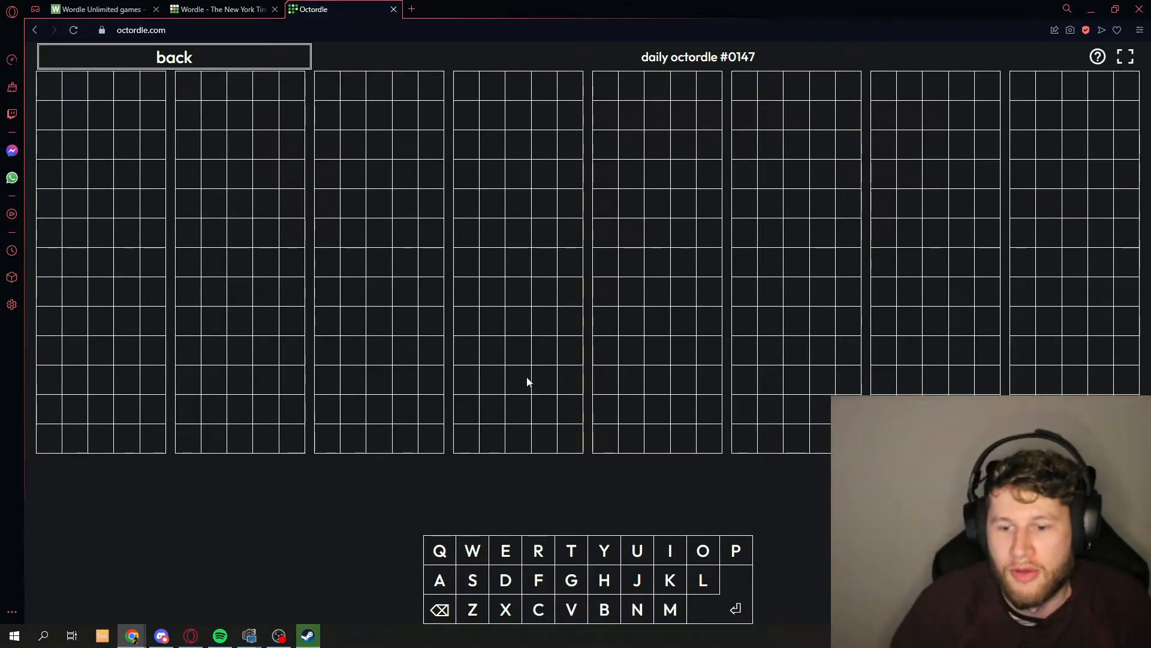
# Step: Submit the opening guesses BORED, CHAMP, FLING, TUBES and WORDY across all boards
pyautogui.press('Return')
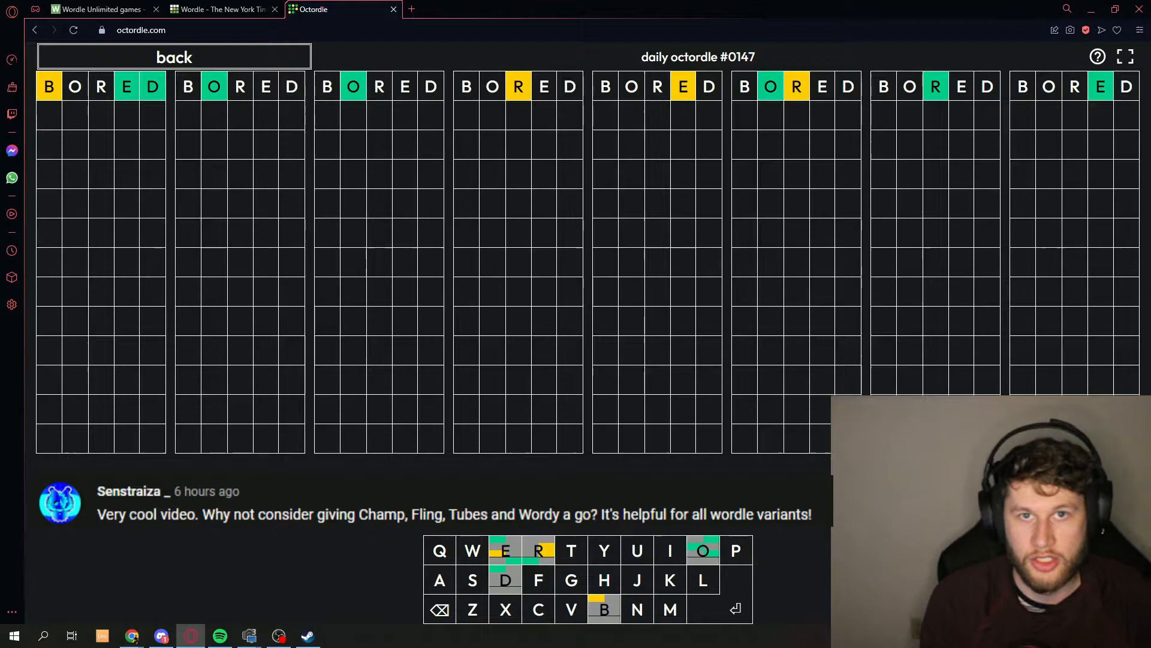
pyautogui.write('CH')
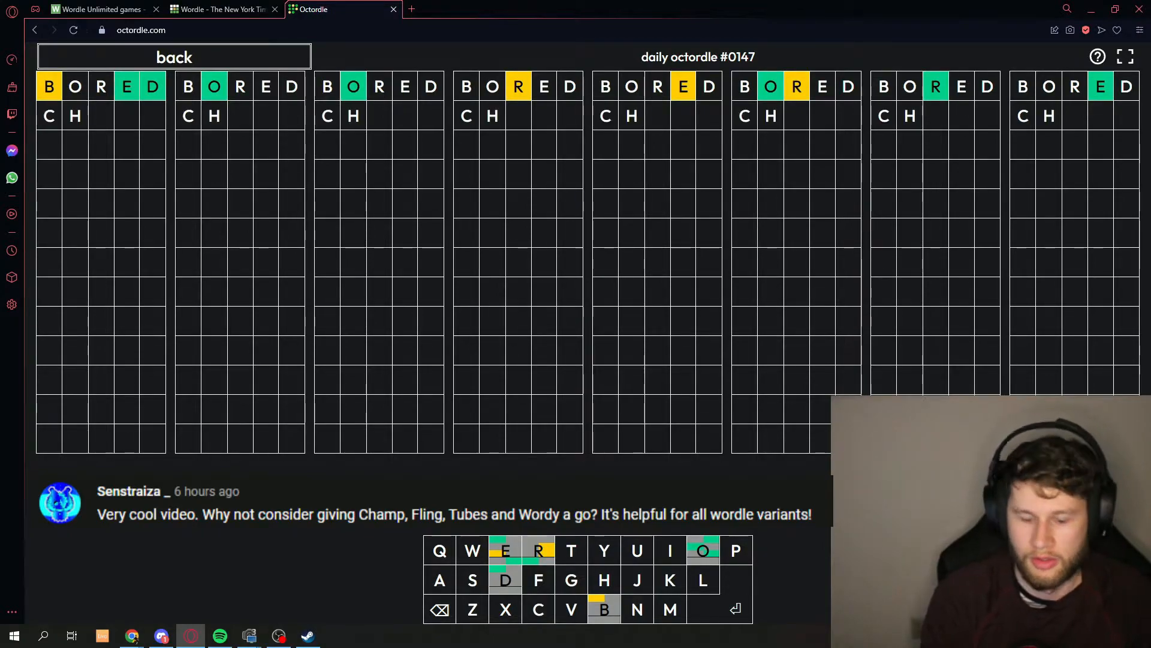
pyautogui.press('Return')
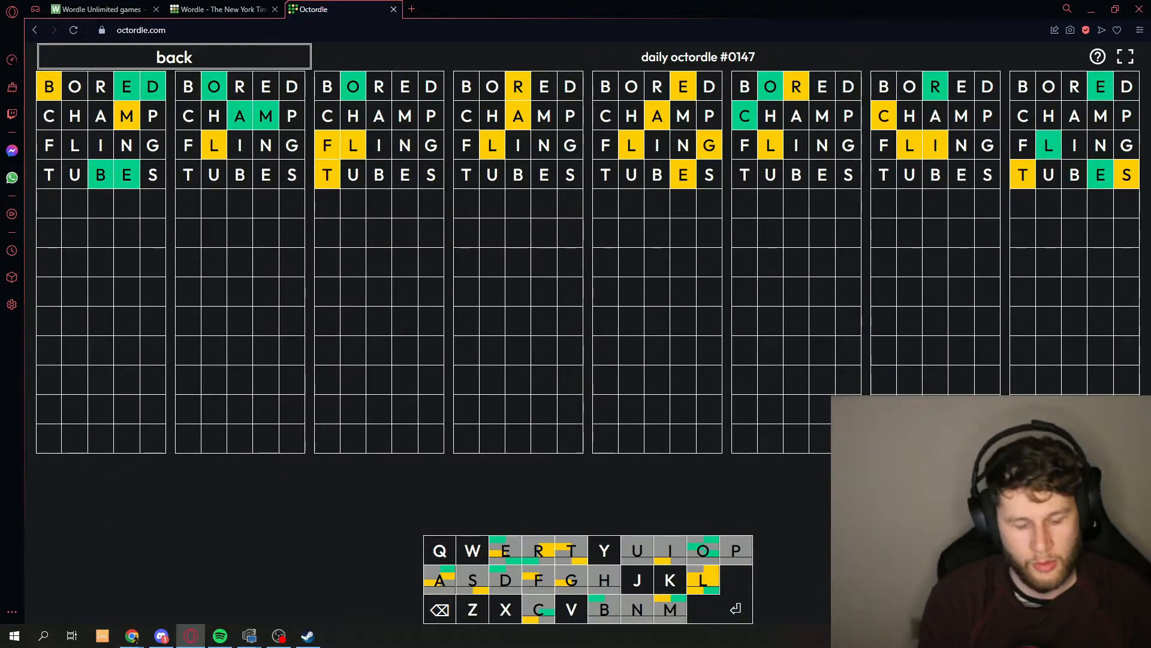
pyautogui.press('Return')
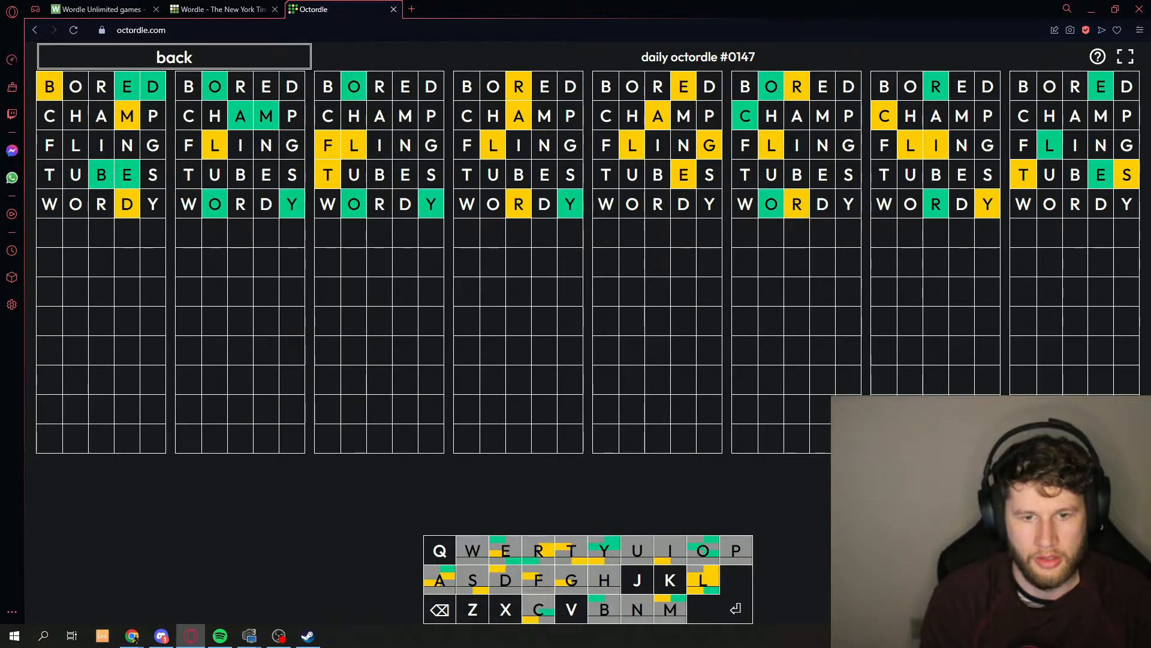
pyautogui.moveTo(308, 270)
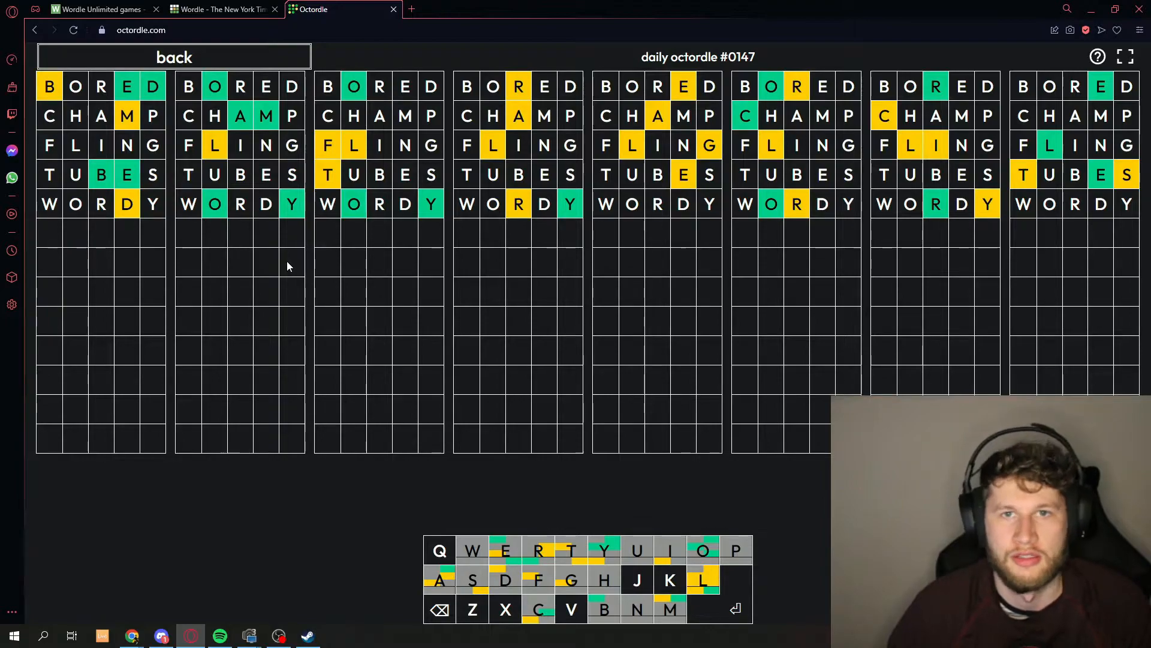
# Step: Guess LOAMY and LYRIC, solving the second and seventh boards
pyautogui.write('LOAMY')
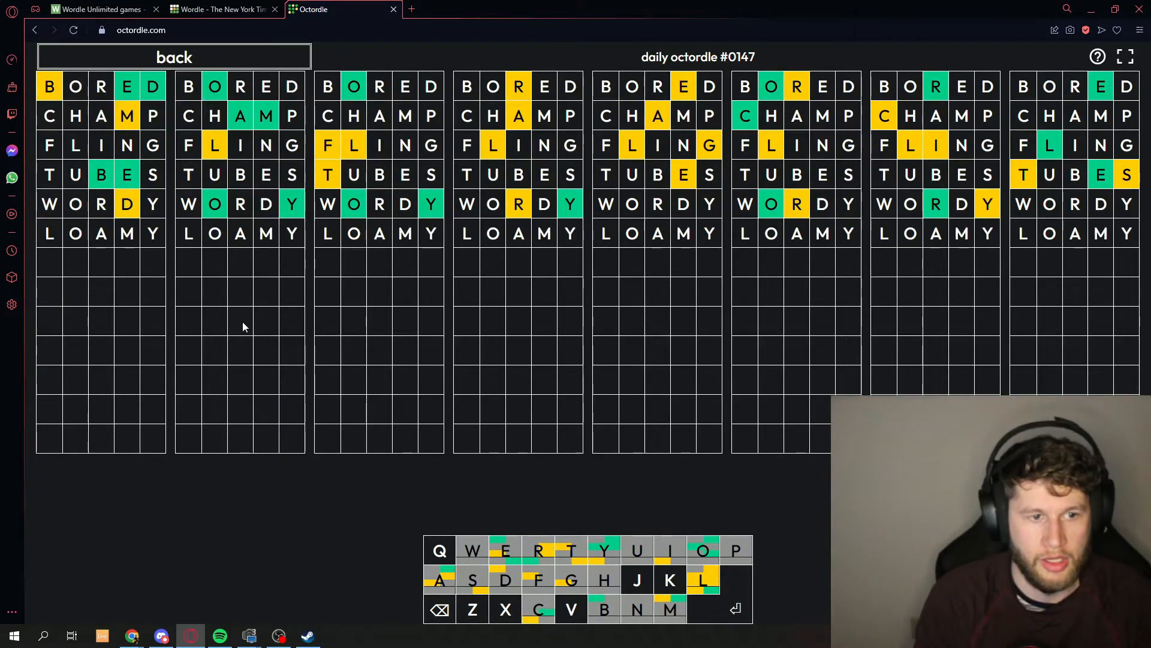
pyautogui.press('Return')
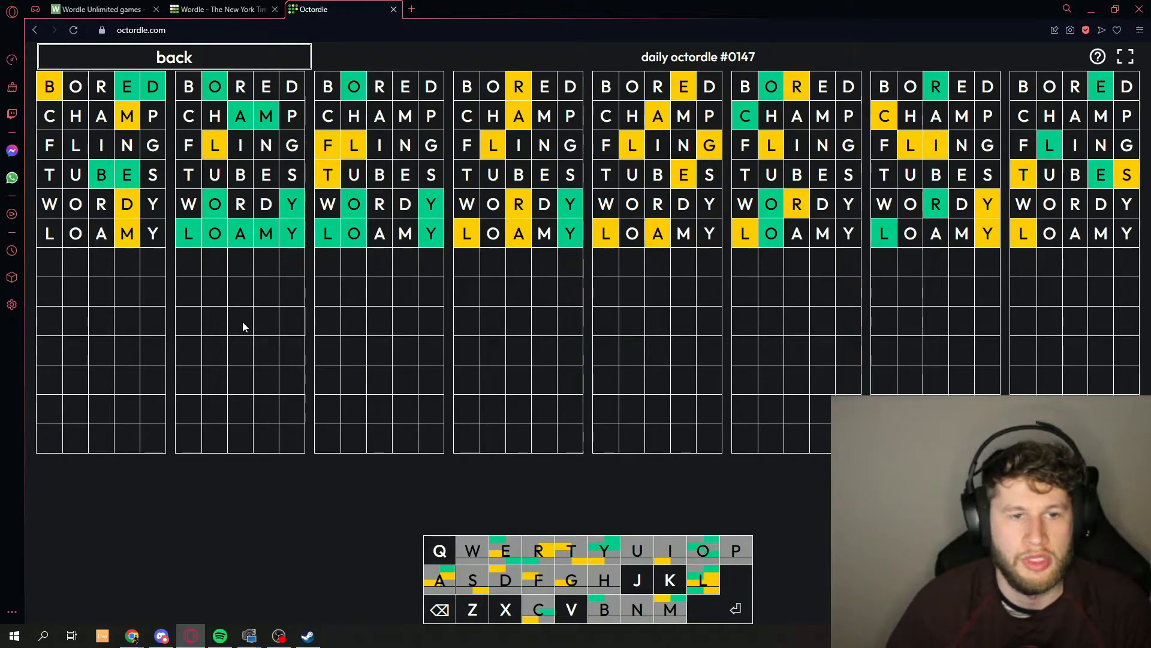
pyautogui.moveTo(353, 146)
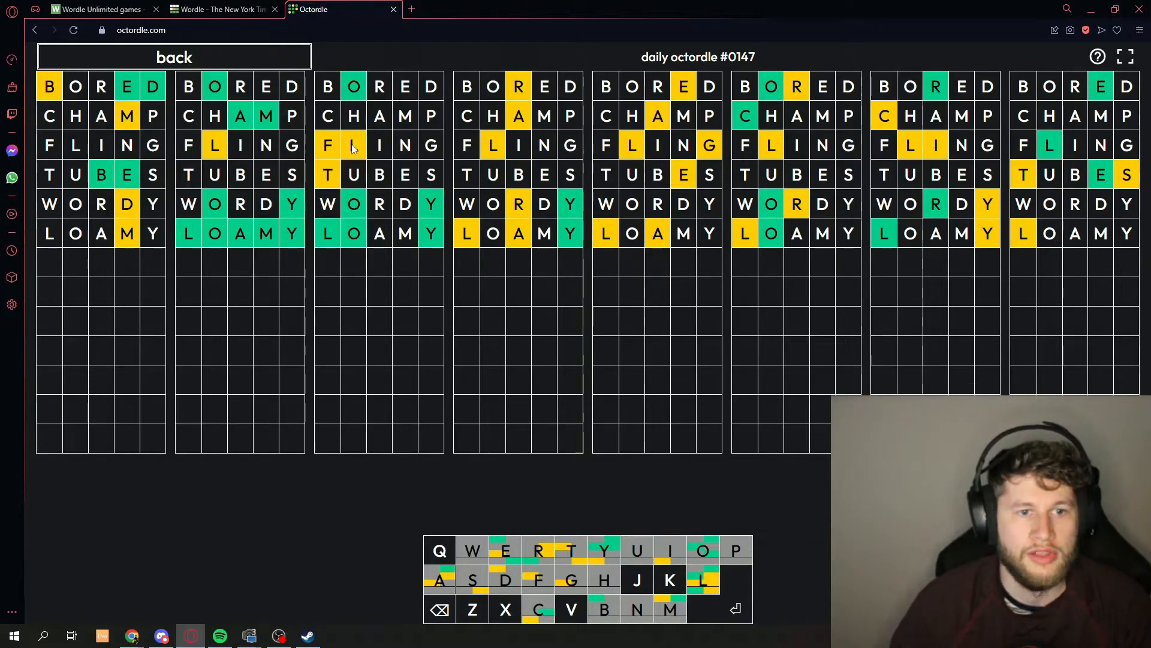
pyautogui.moveTo(338, 152)
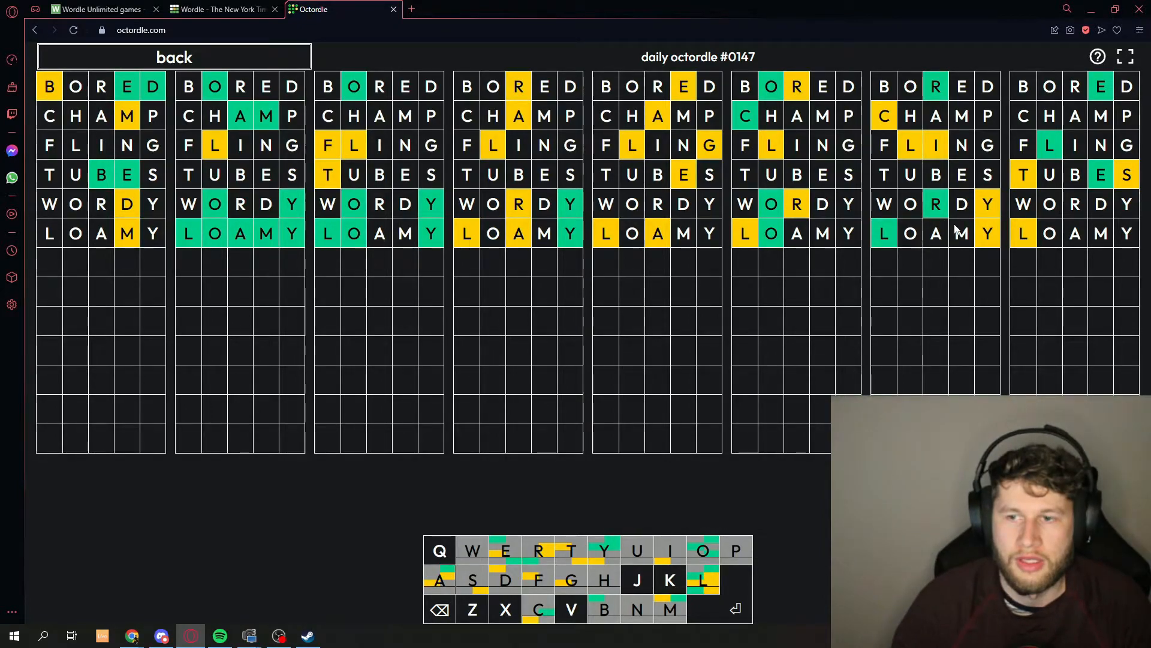
pyautogui.write('LYR')
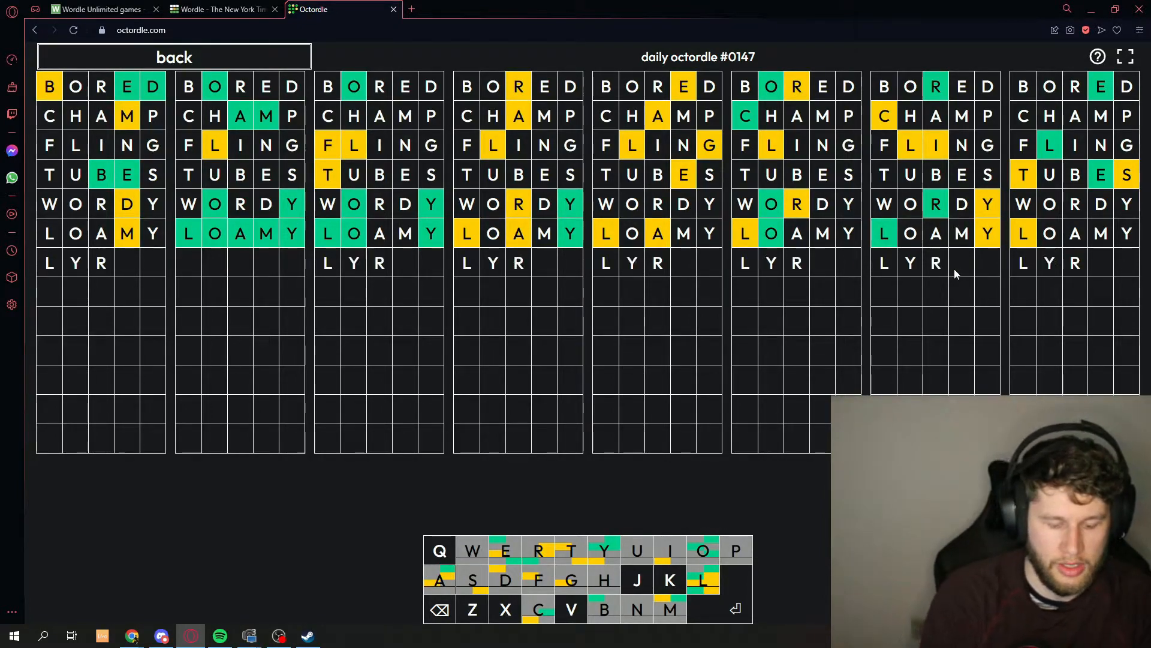
pyautogui.press('Return')
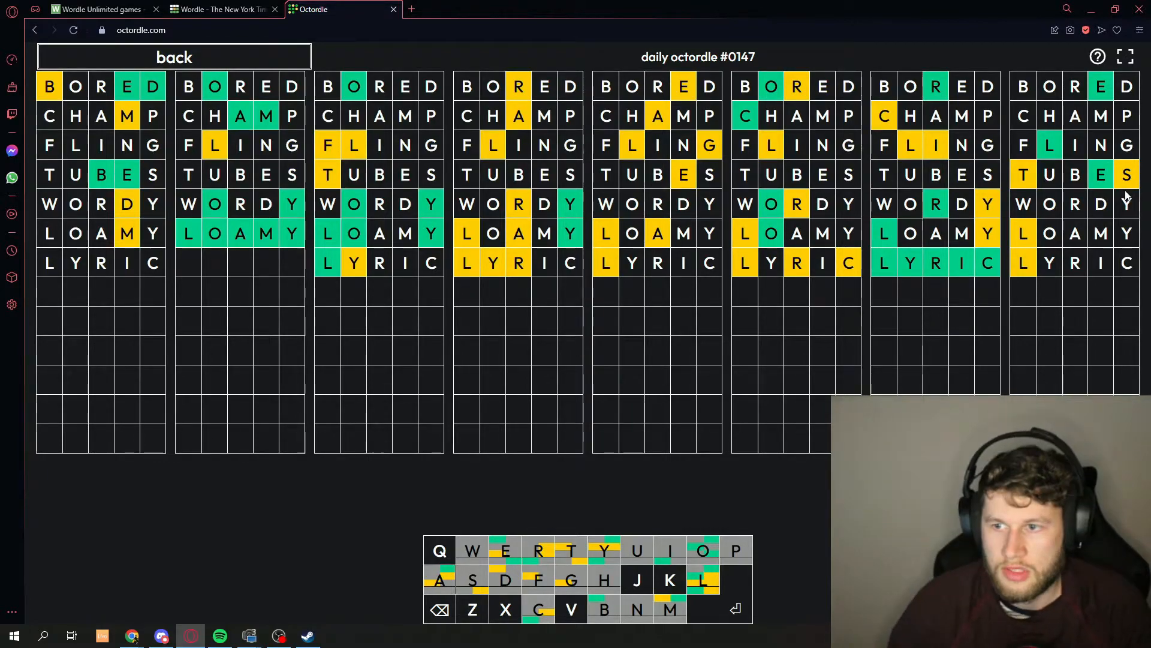
pyautogui.moveTo(1069, 344)
pyautogui.write('SLEET')
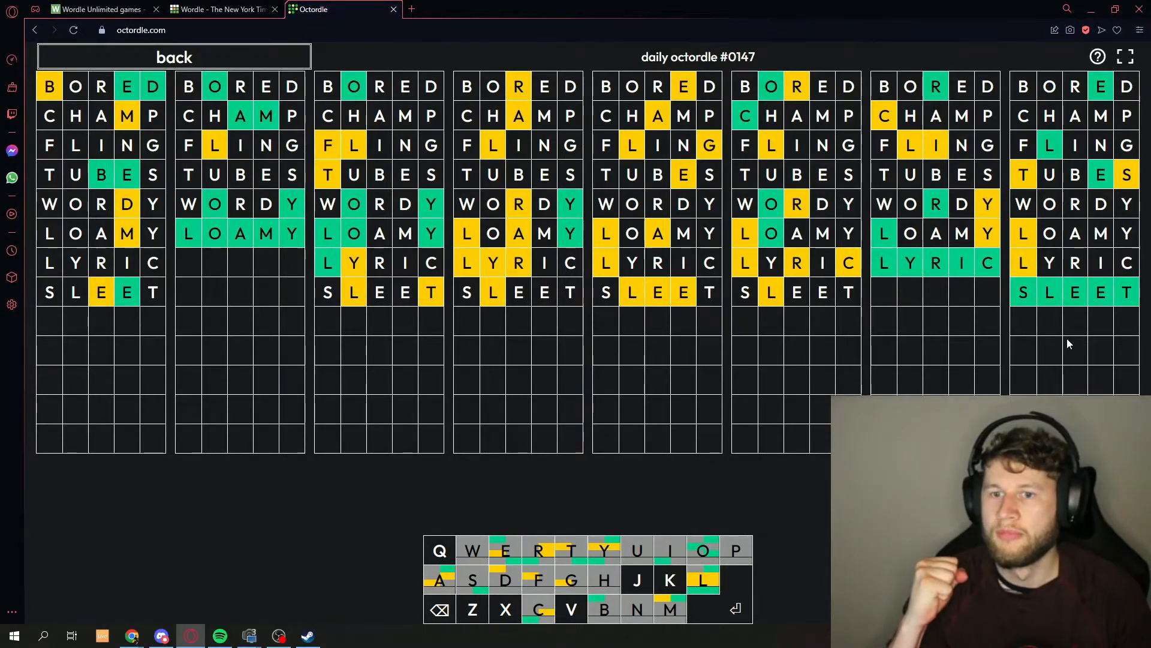
pyautogui.moveTo(865, 344)
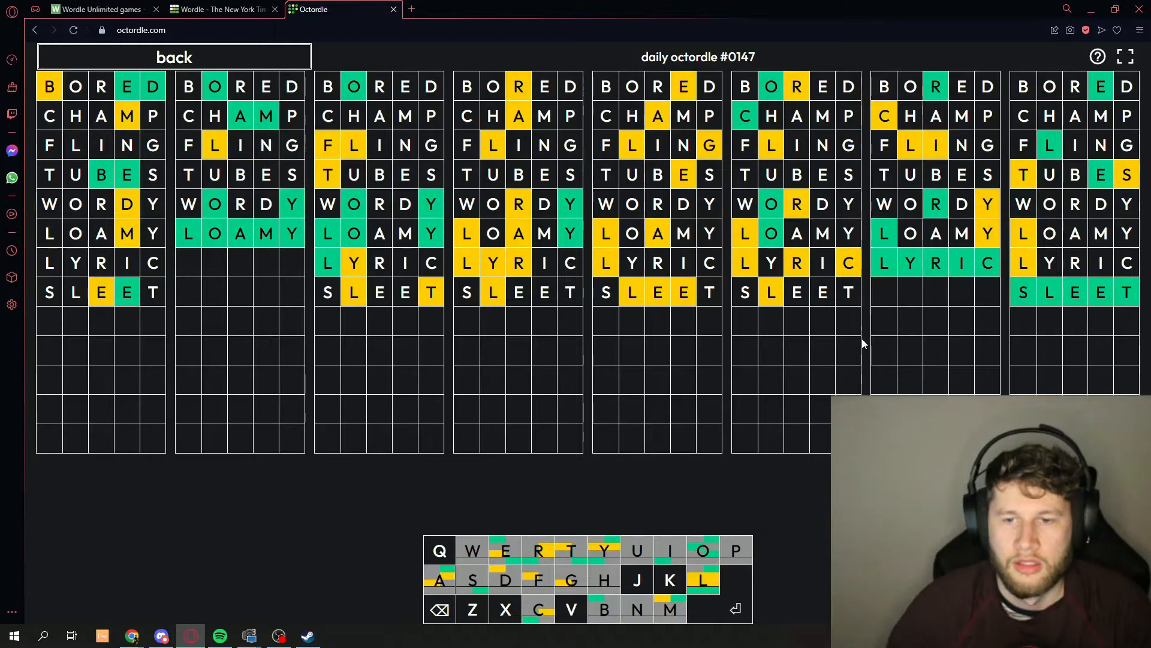
pyautogui.moveTo(529, 154)
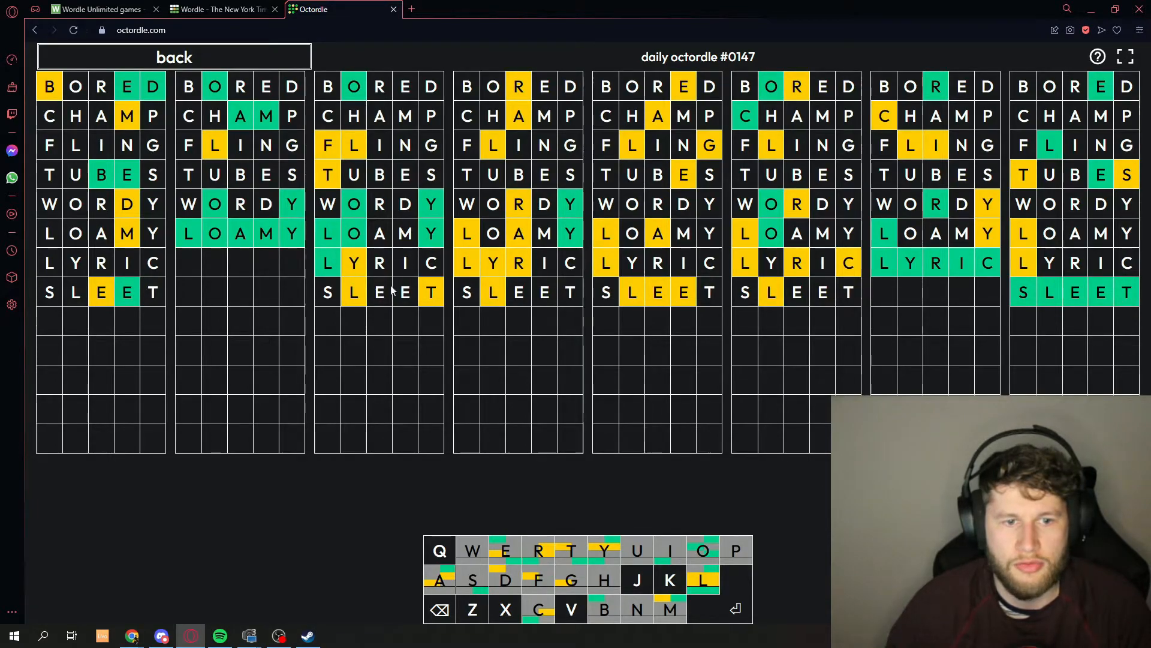
# Step: Guess SLEET, LOFTY and COLOR, solving the eighth, third and sixth boards
pyautogui.write('LOFTY')
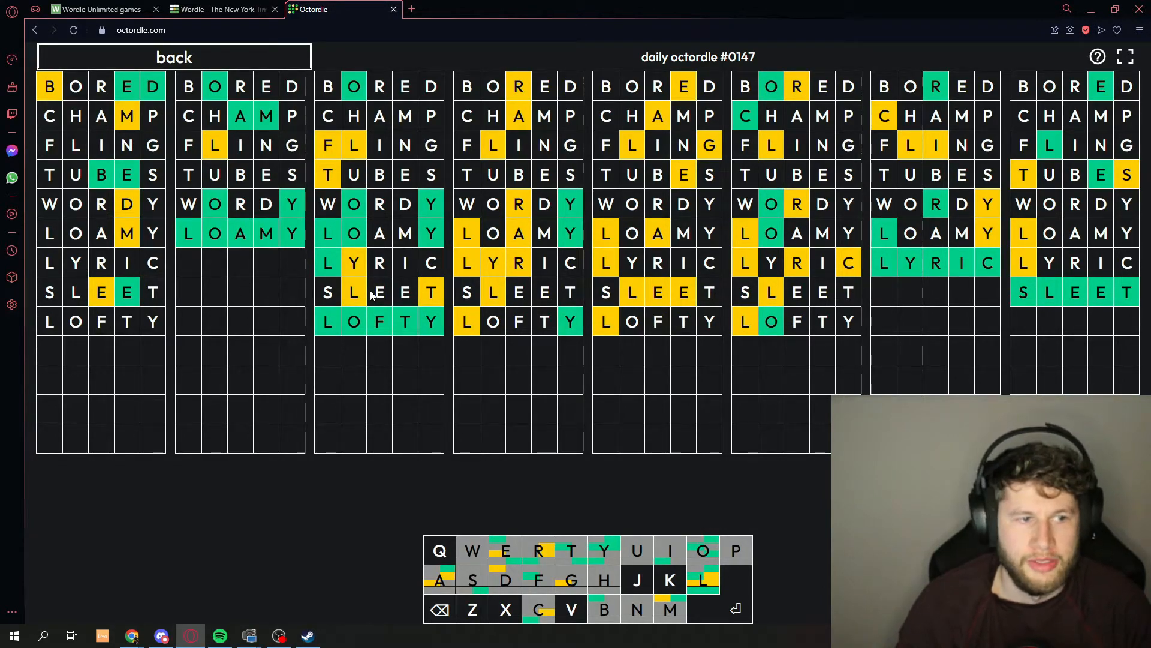
pyautogui.moveTo(797, 319)
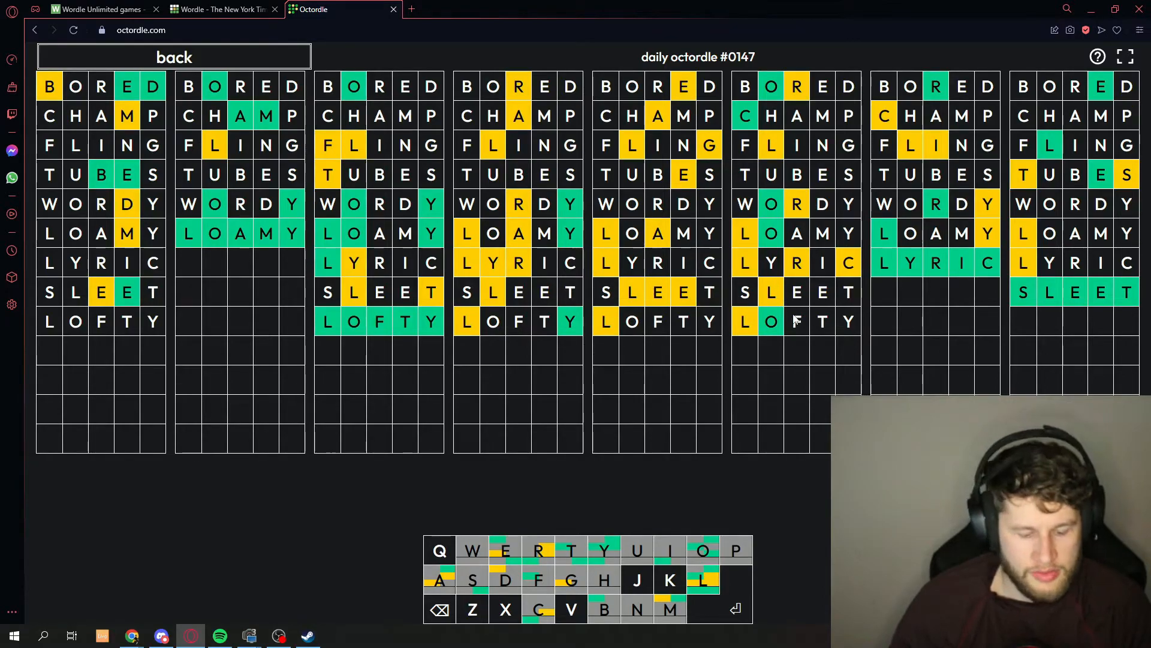
pyautogui.write('OLOR')
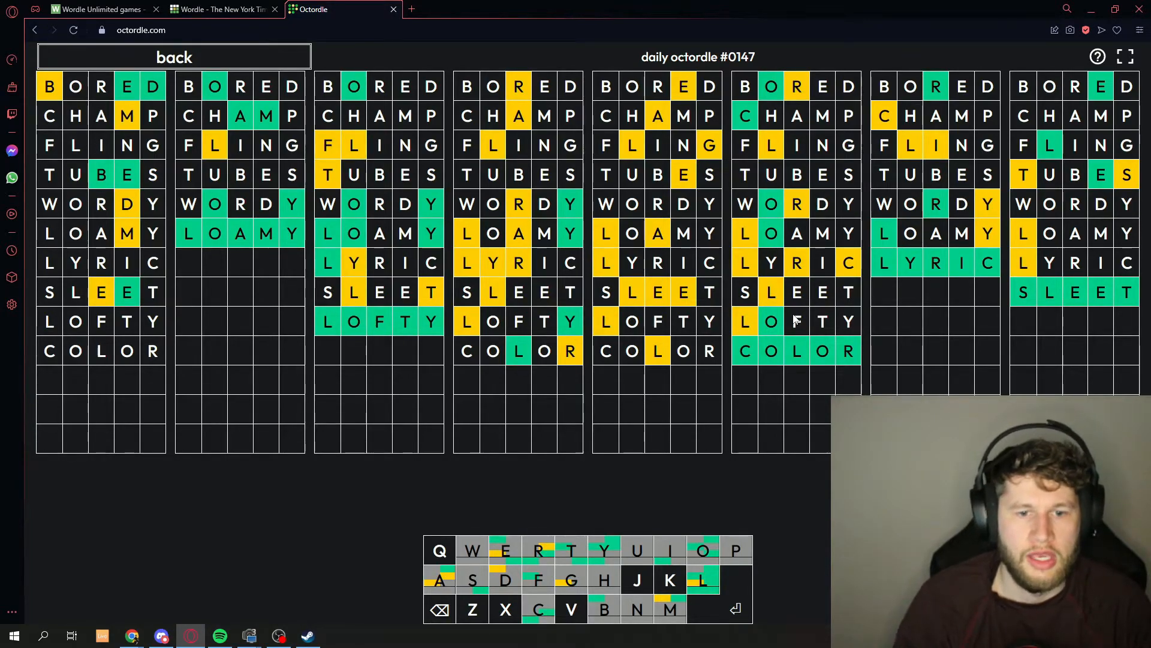
pyautogui.moveTo(486, 452)
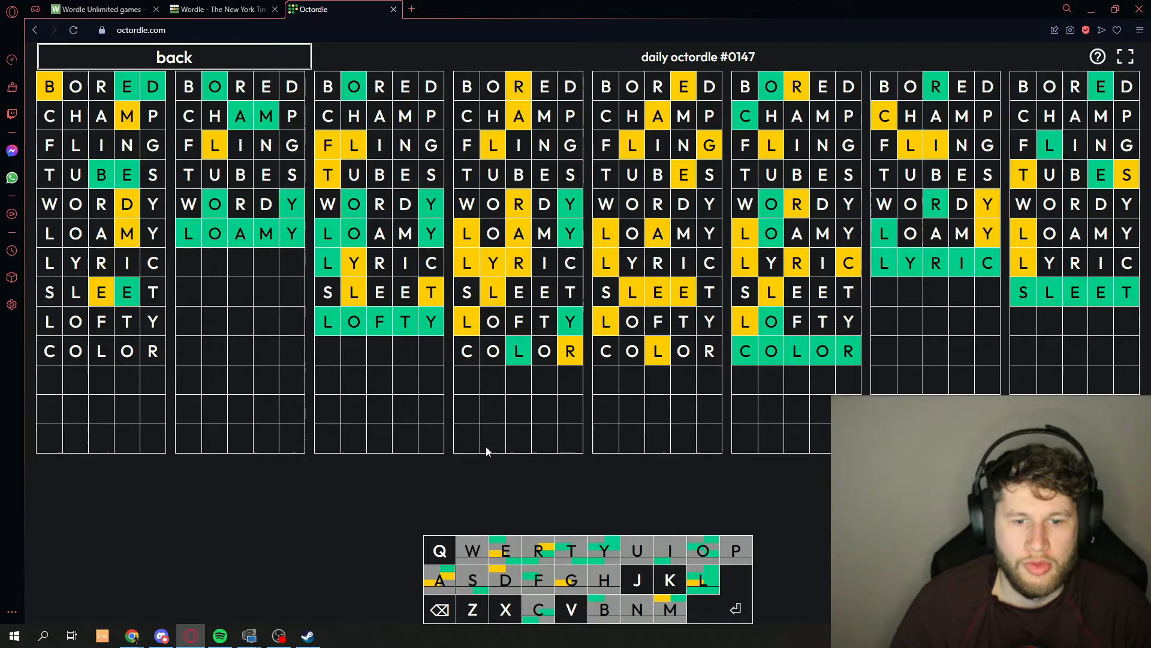
pyautogui.moveTo(502, 451)
pyautogui.write('EMBED')
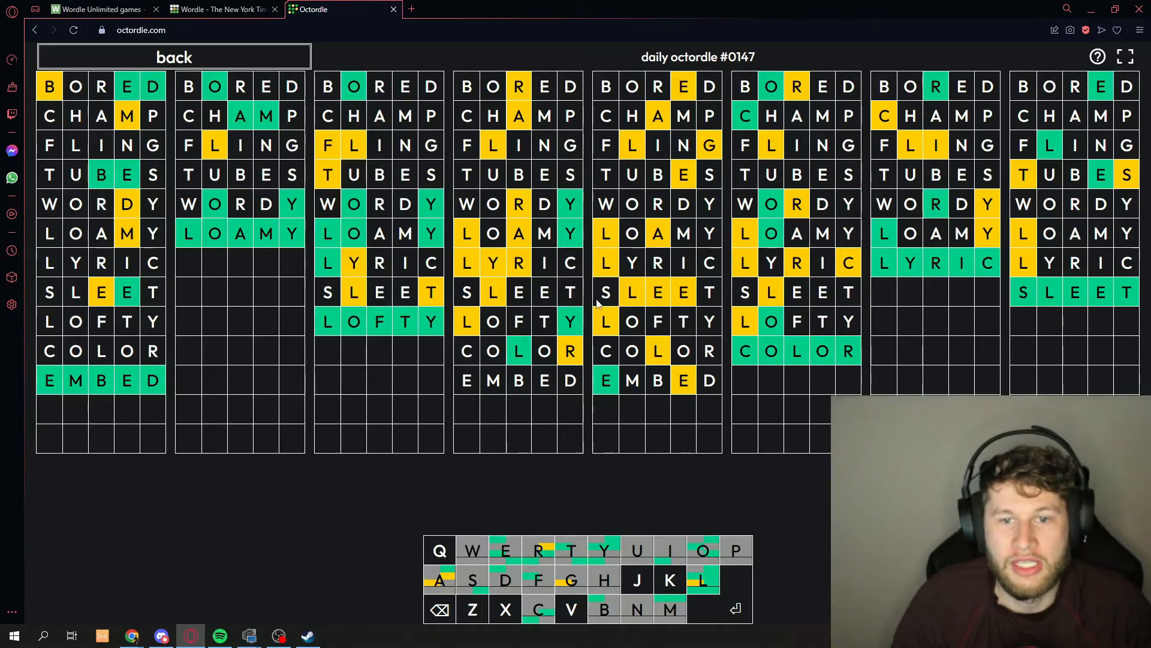
pyautogui.moveTo(598, 306)
pyautogui.write('RALLY')
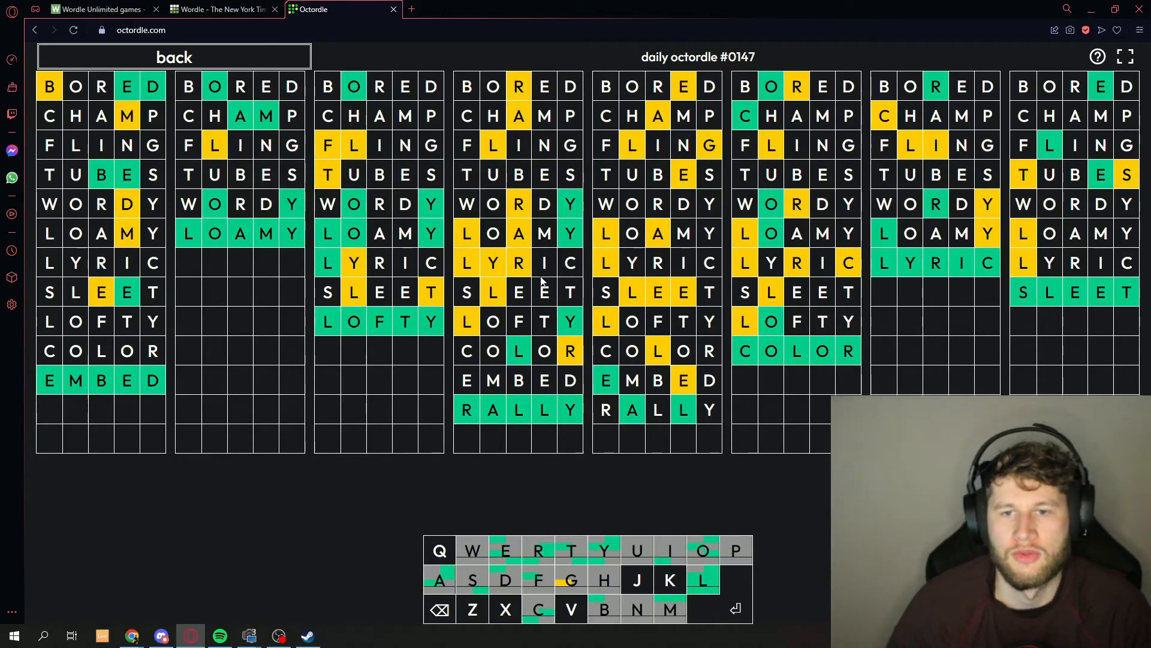
pyautogui.moveTo(675, 424)
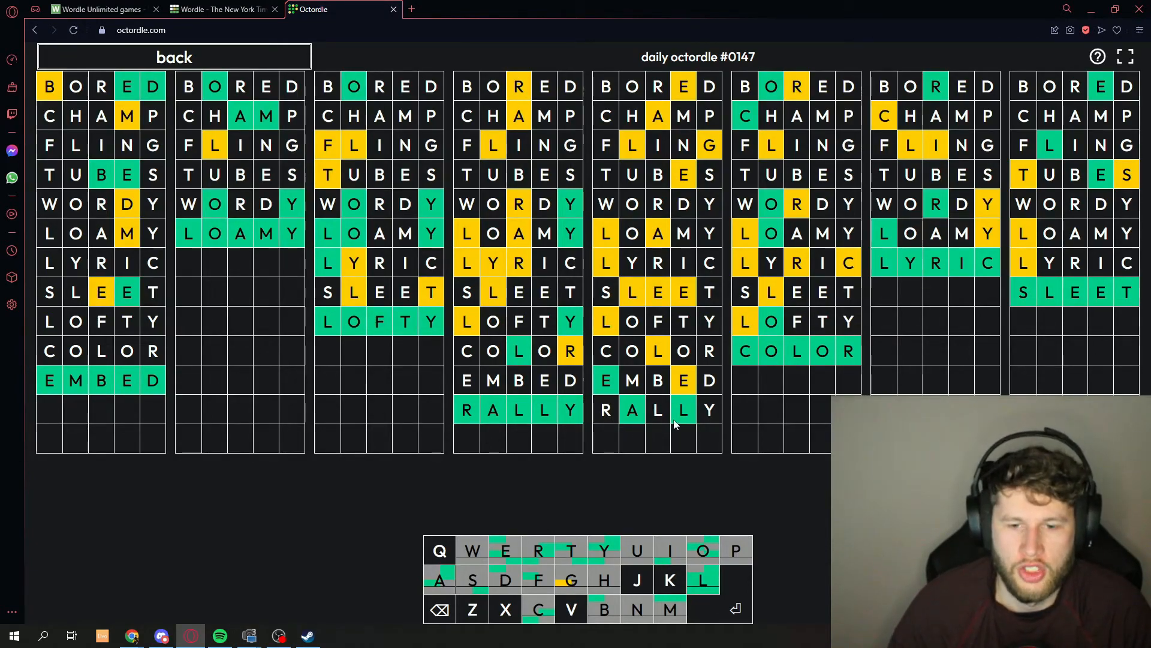